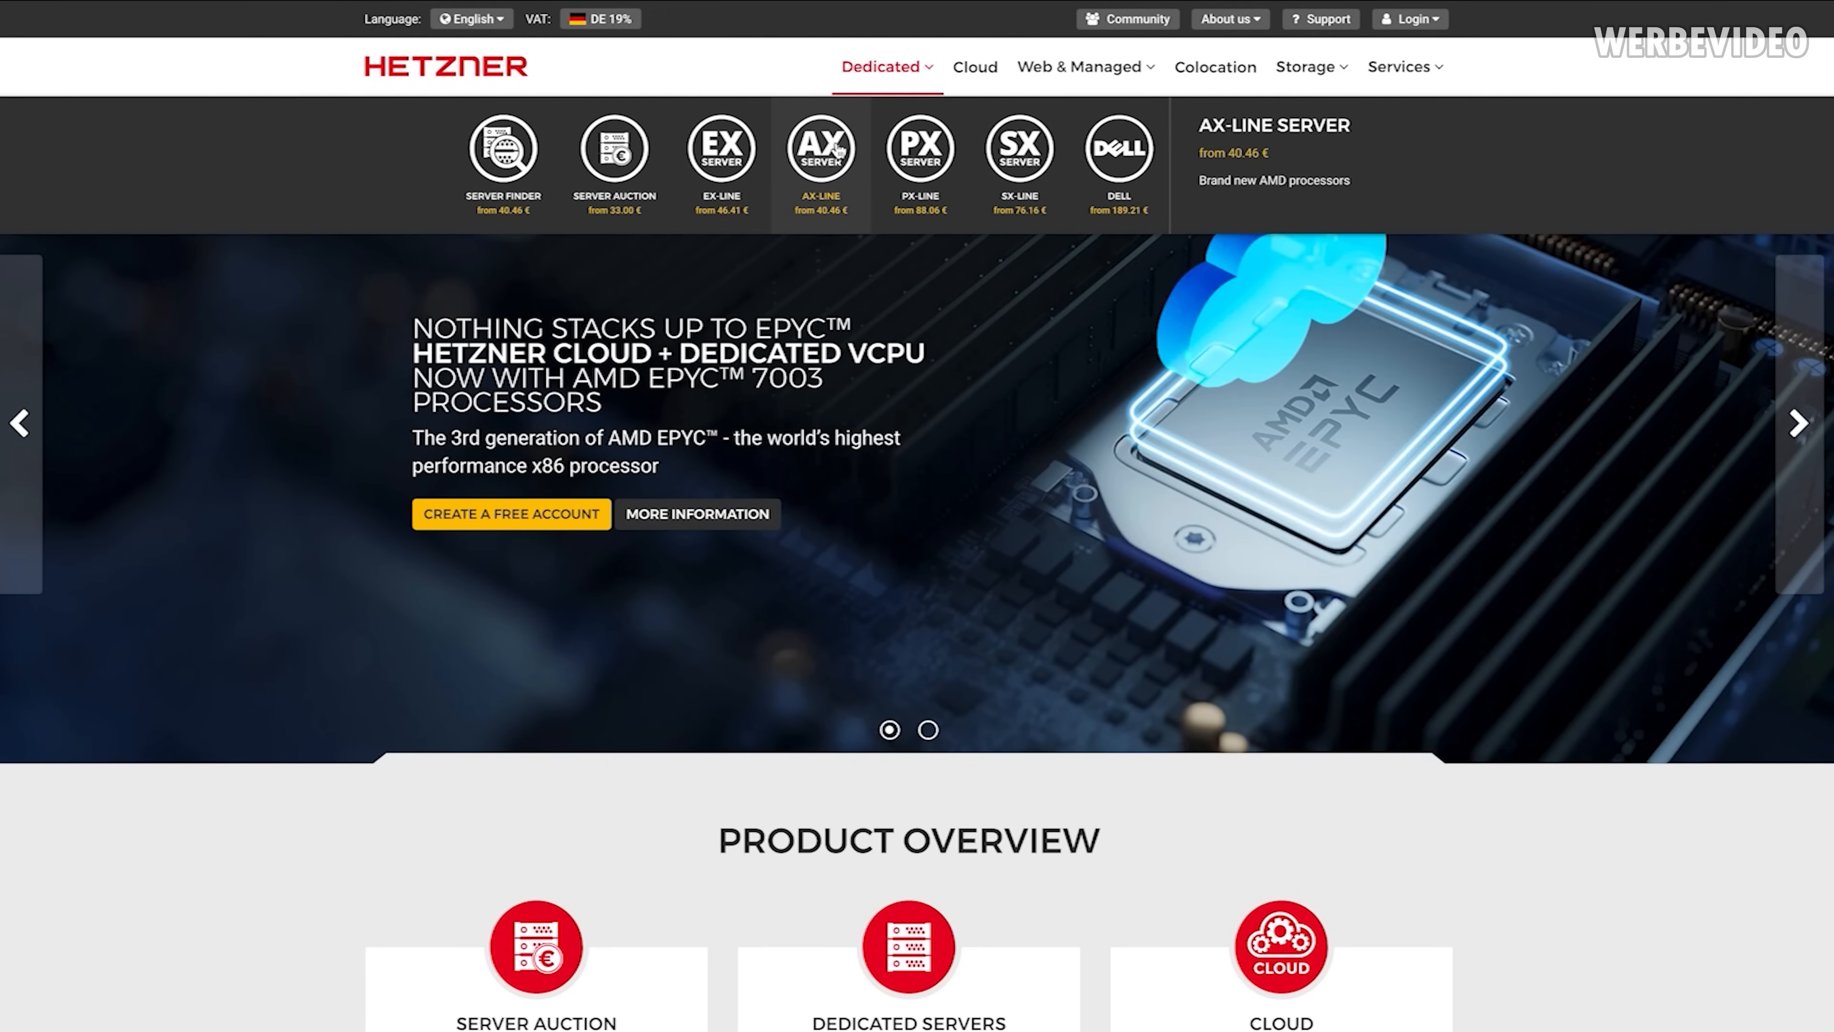
From the AX-line lineup, order the AX41-NVMe server to reach its configuration page
click(821, 163)
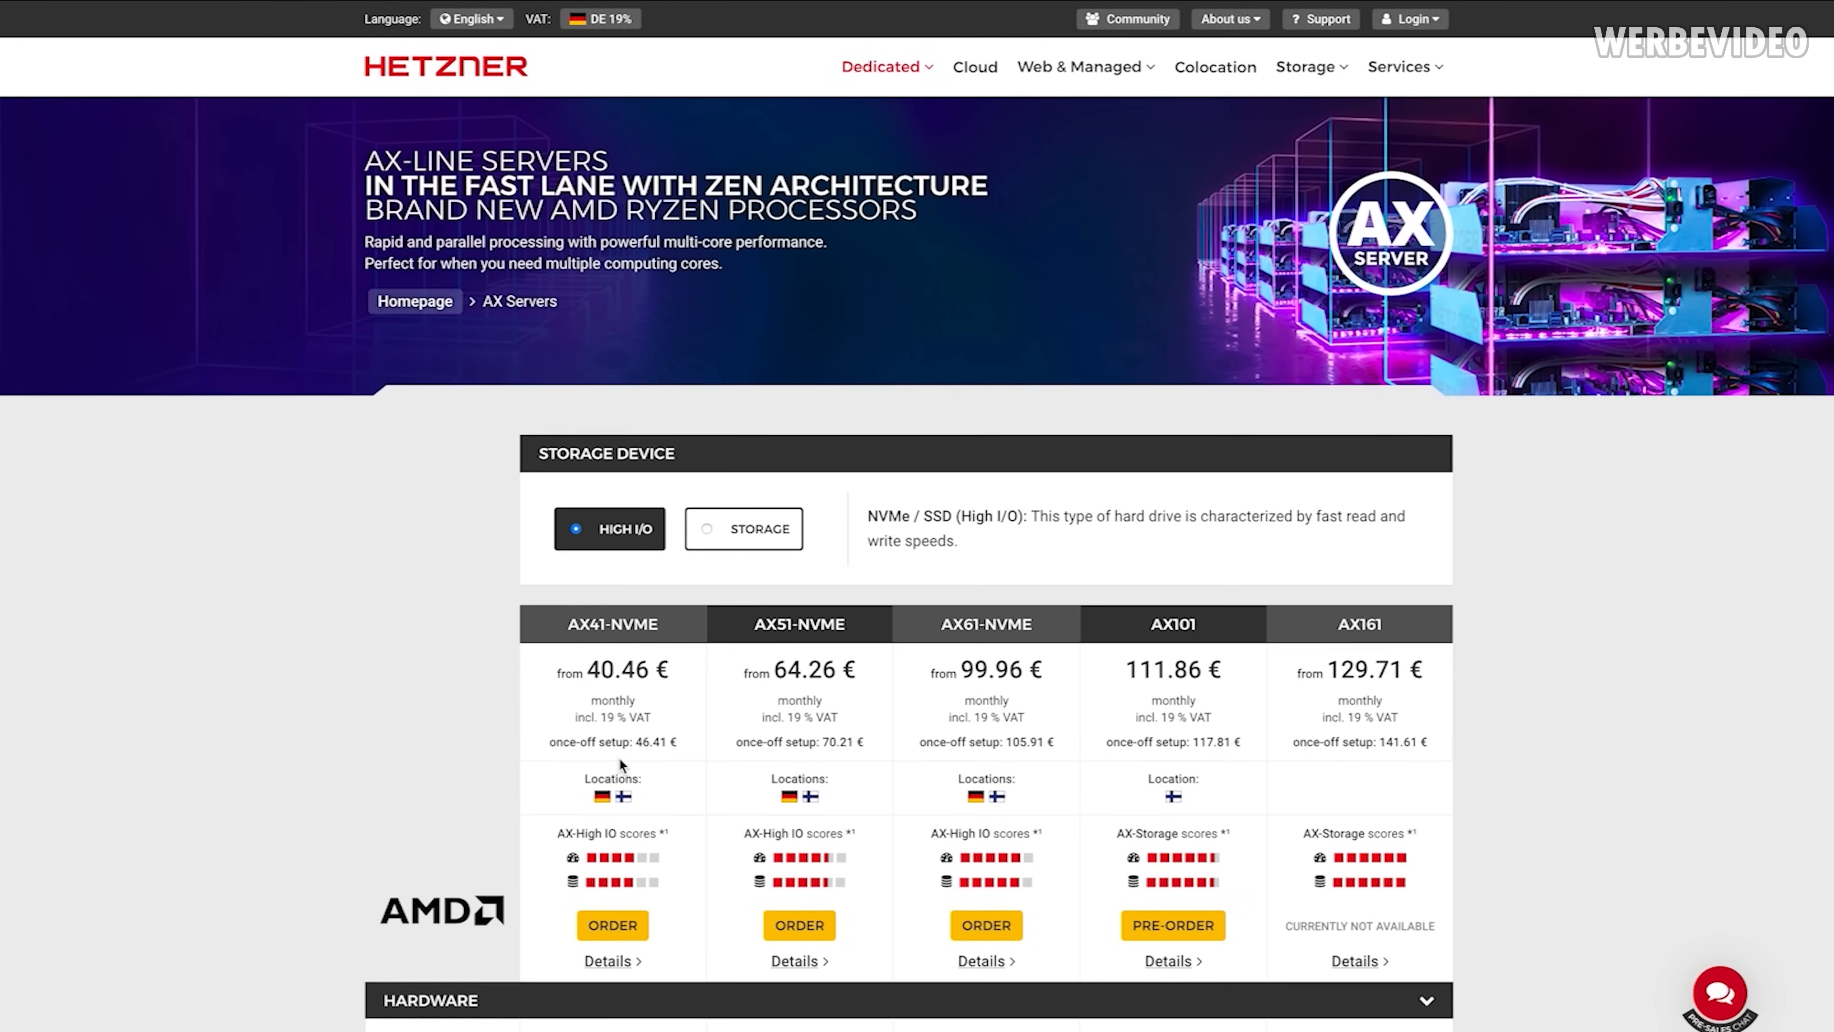
scroll(down, 3)
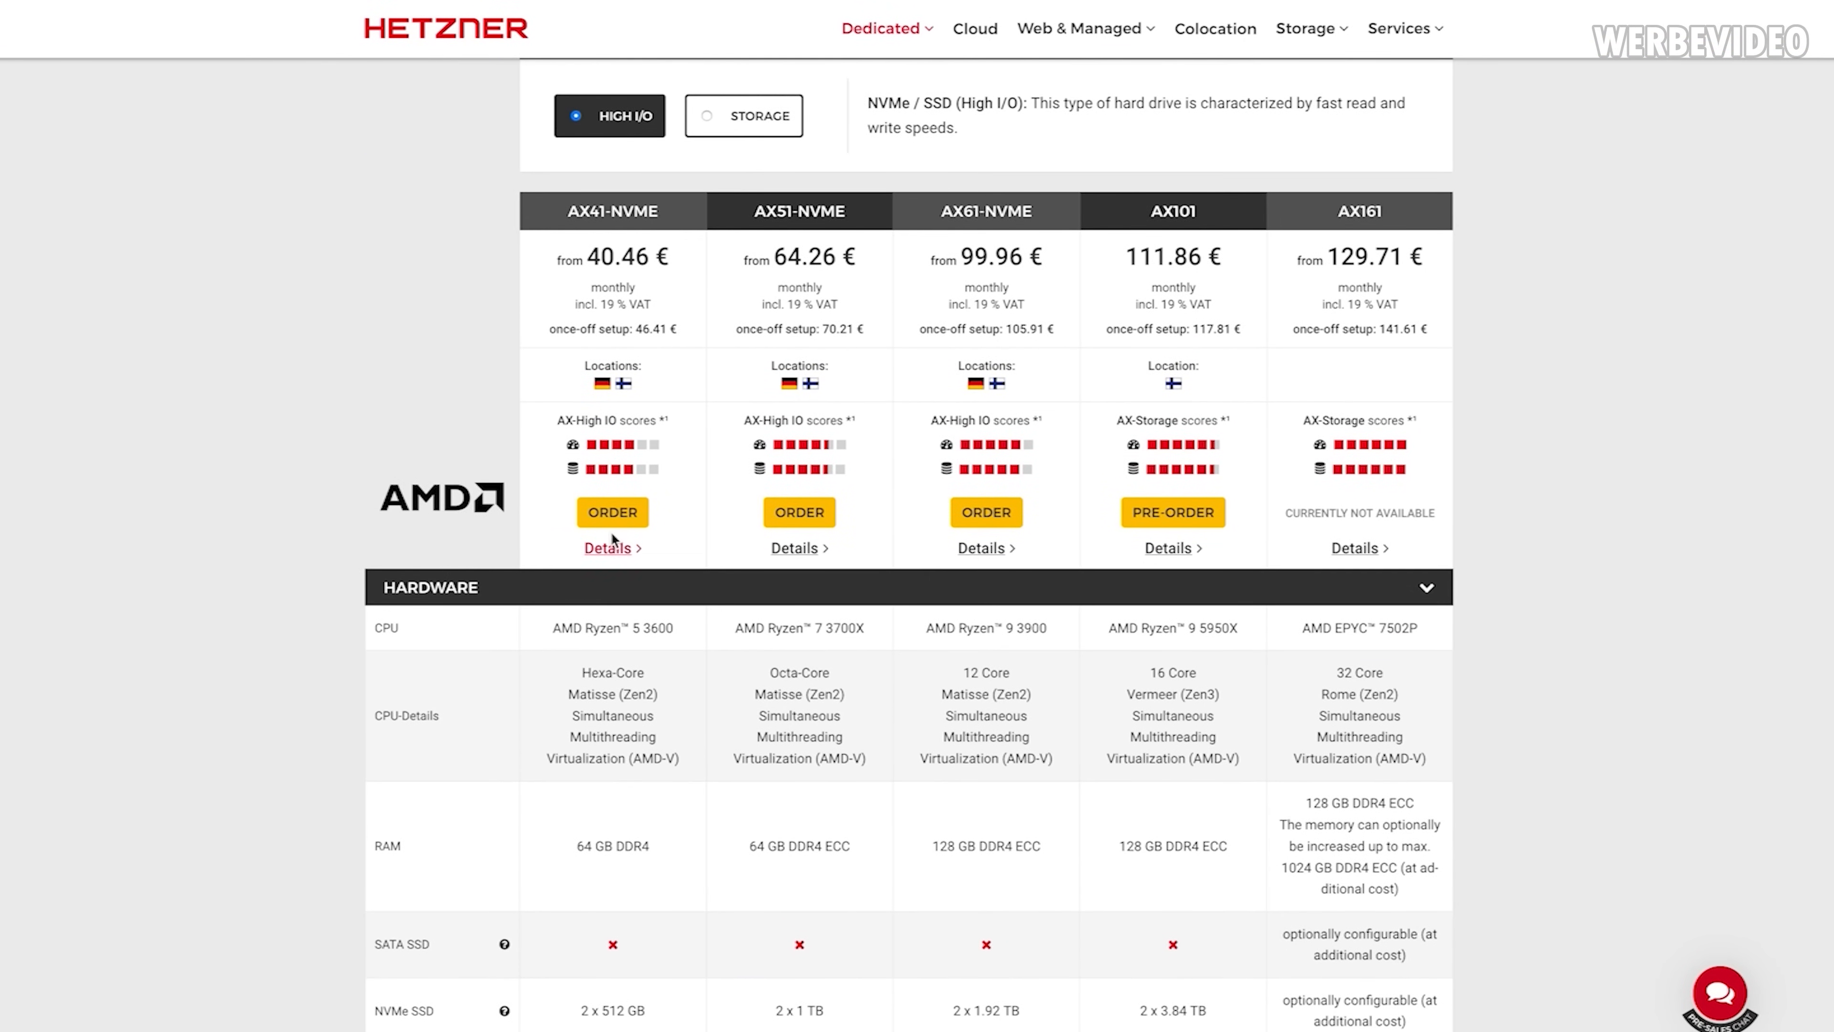
click(610, 512)
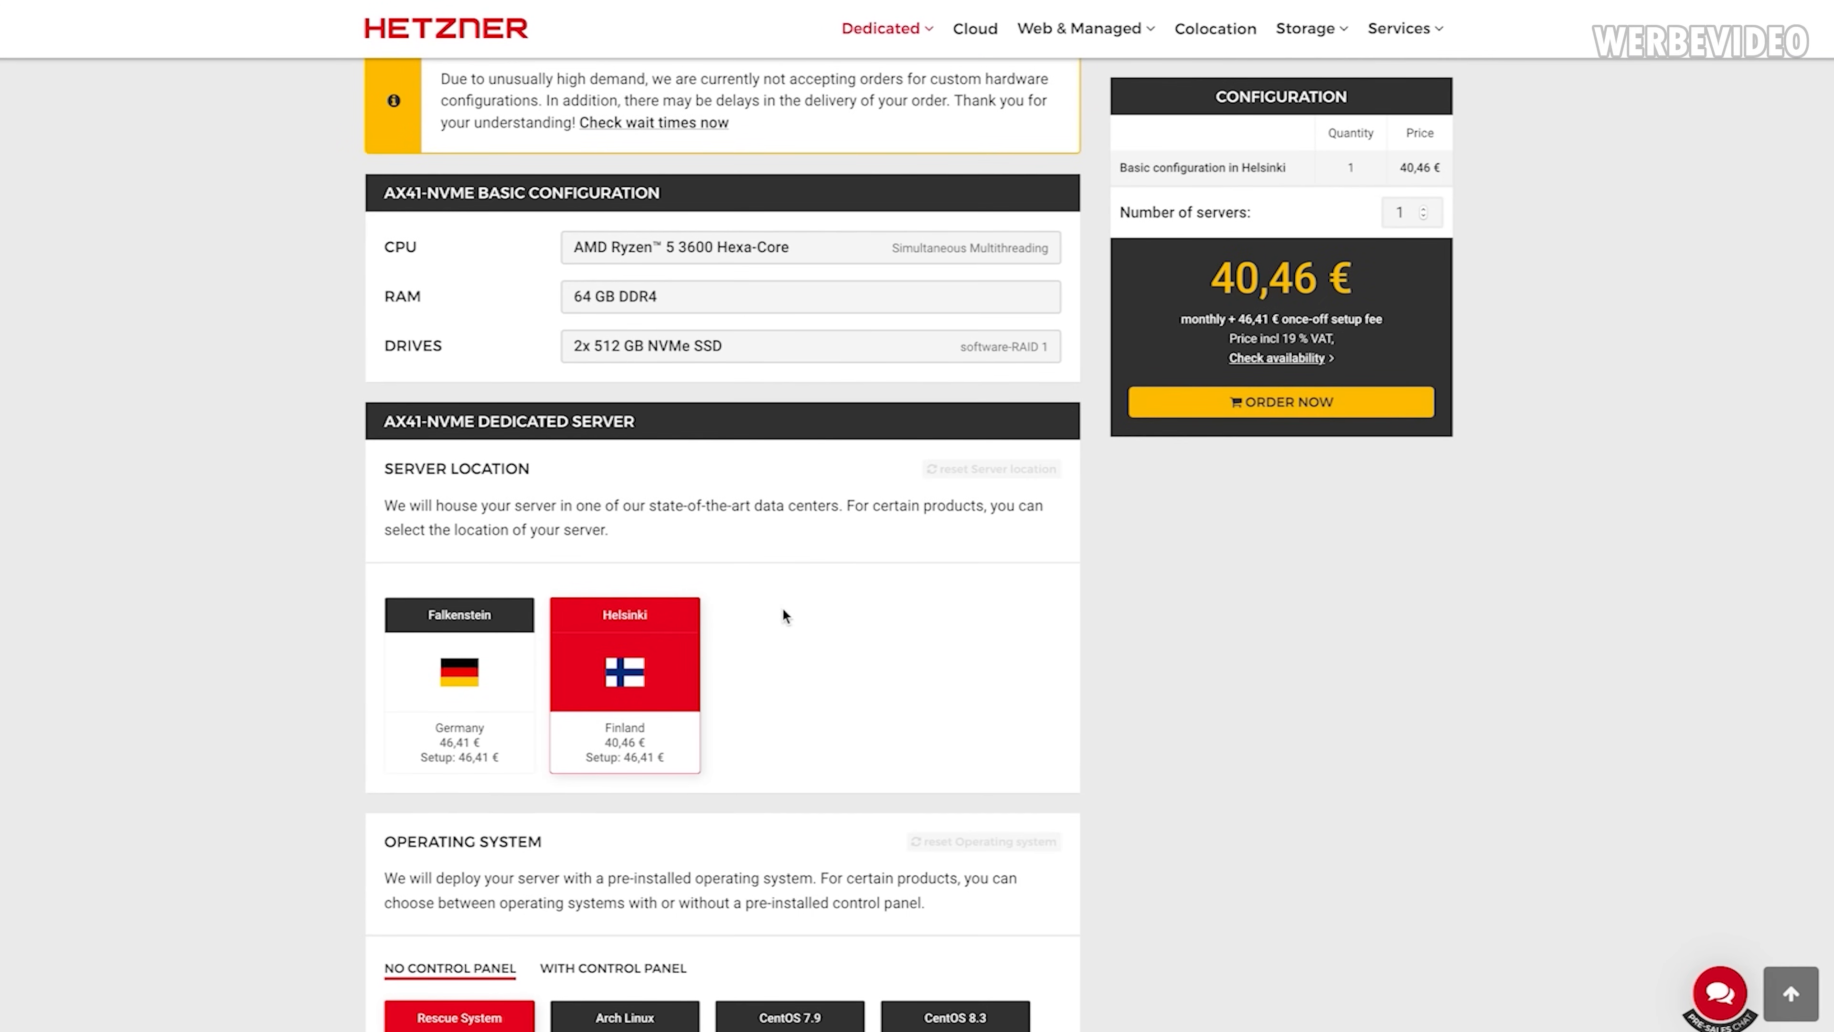